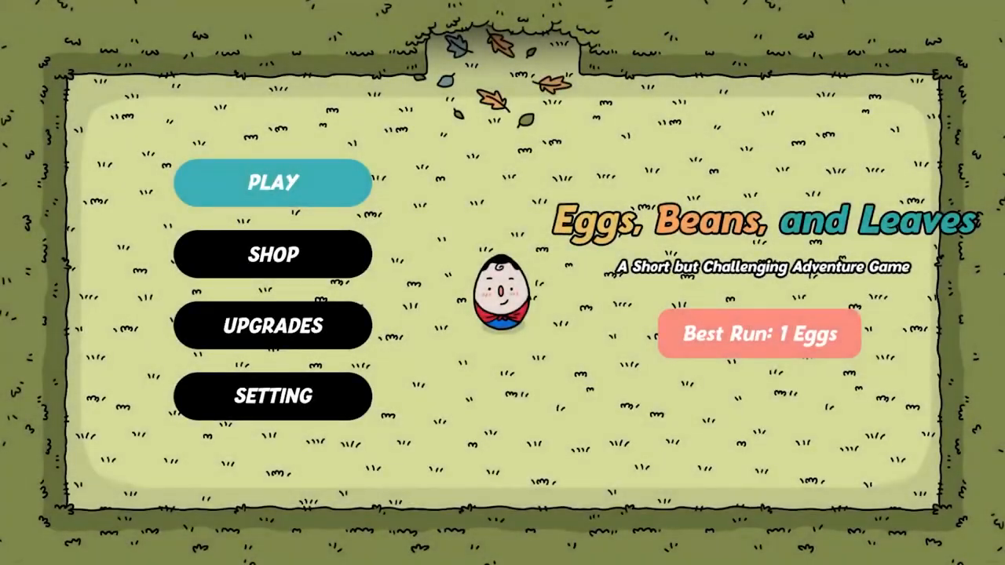
Step: Equip the Bird Nest Hat on the egg from the Shop
{"action": "left_click", "coordinate": [273, 254]}
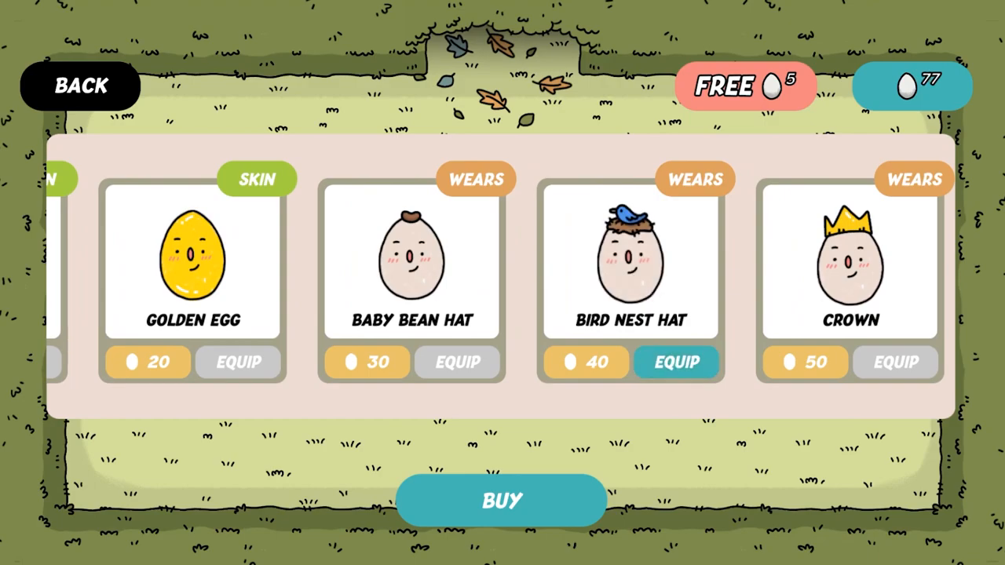
{"action": "left_click", "coordinate": [78, 85]}
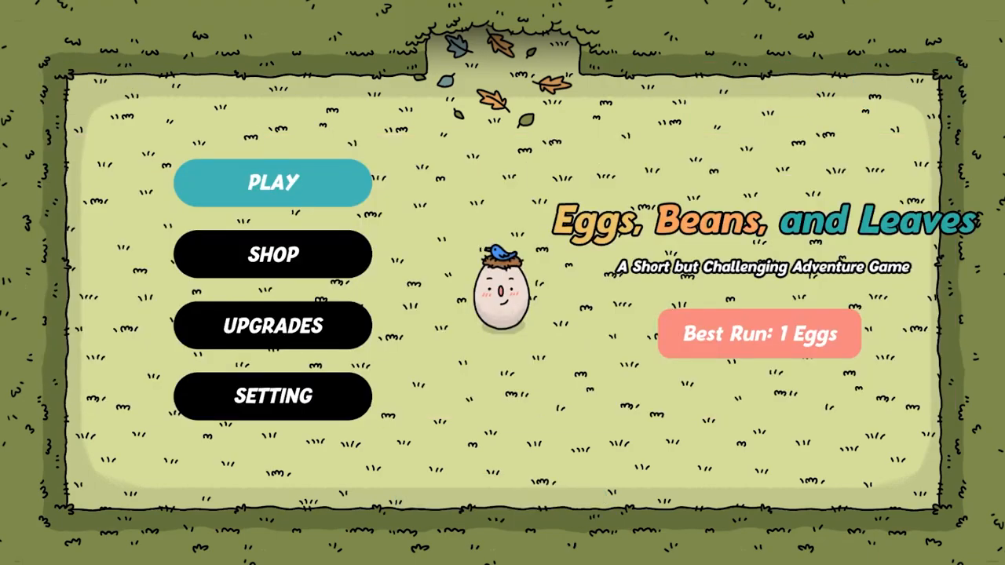
{"action": "left_click", "coordinate": [273, 182]}
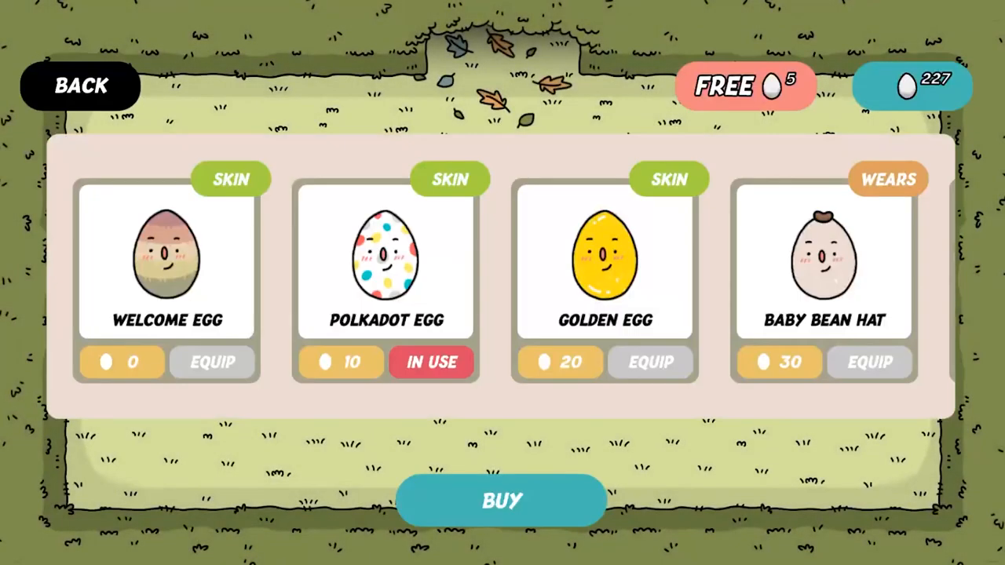
Step: Equip the Crown from the Shop and start a new run wearing it
{"action": "scroll", "scroll_direction": "right", "scroll_amount": 3}
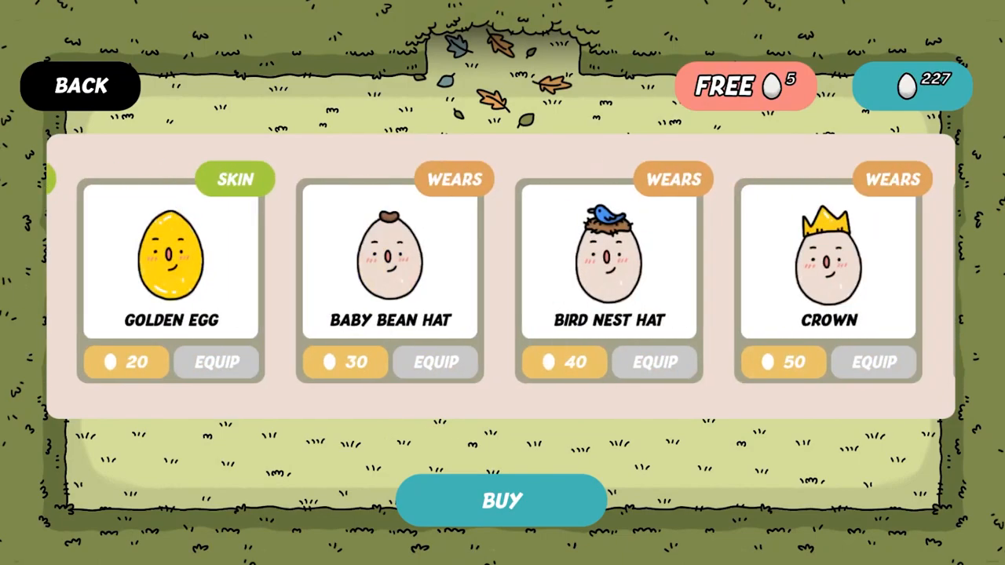
{"action": "scroll", "scroll_direction": "right", "scroll_amount": 3}
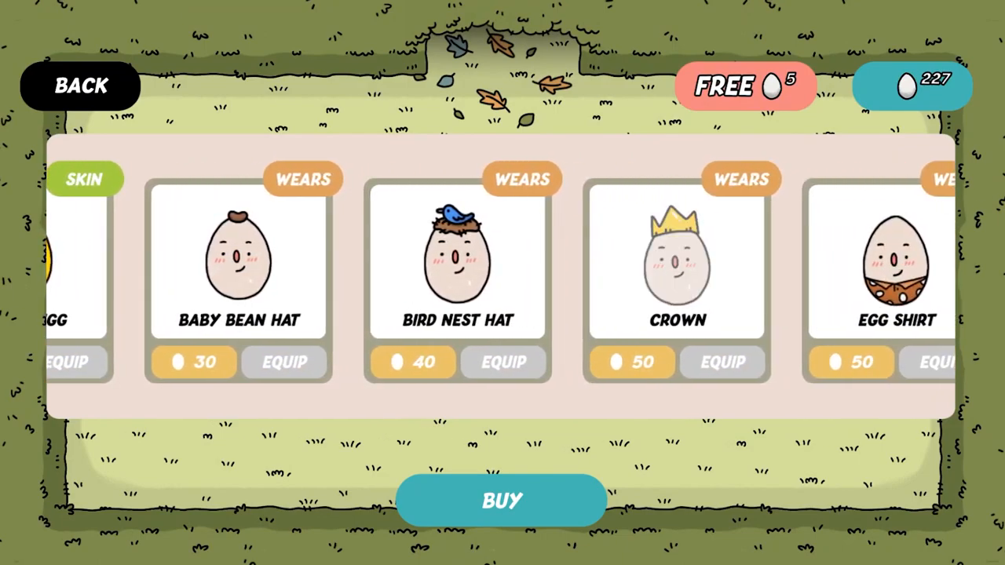
{"action": "left_click", "coordinate": [80, 85]}
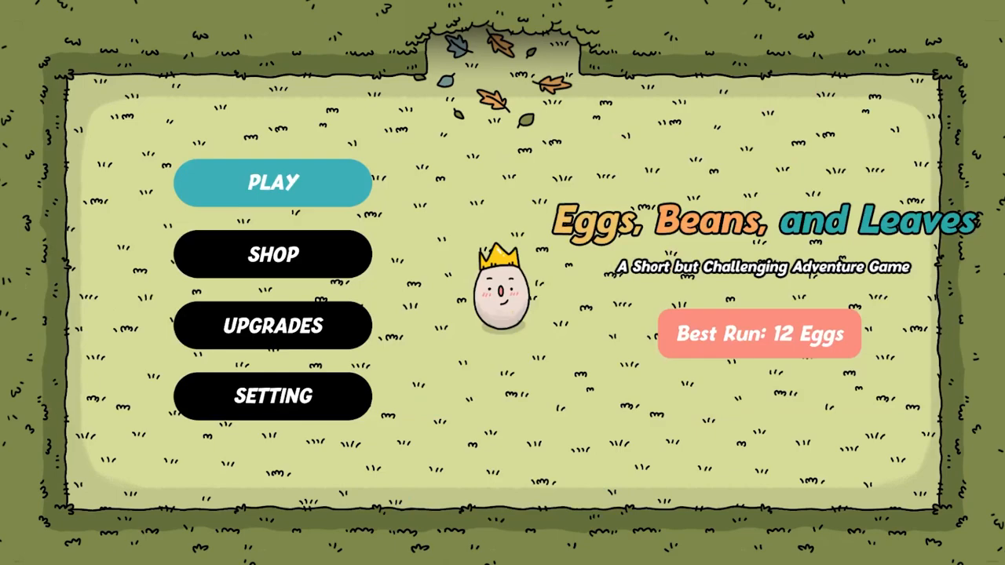
{"action": "left_click", "coordinate": [273, 182]}
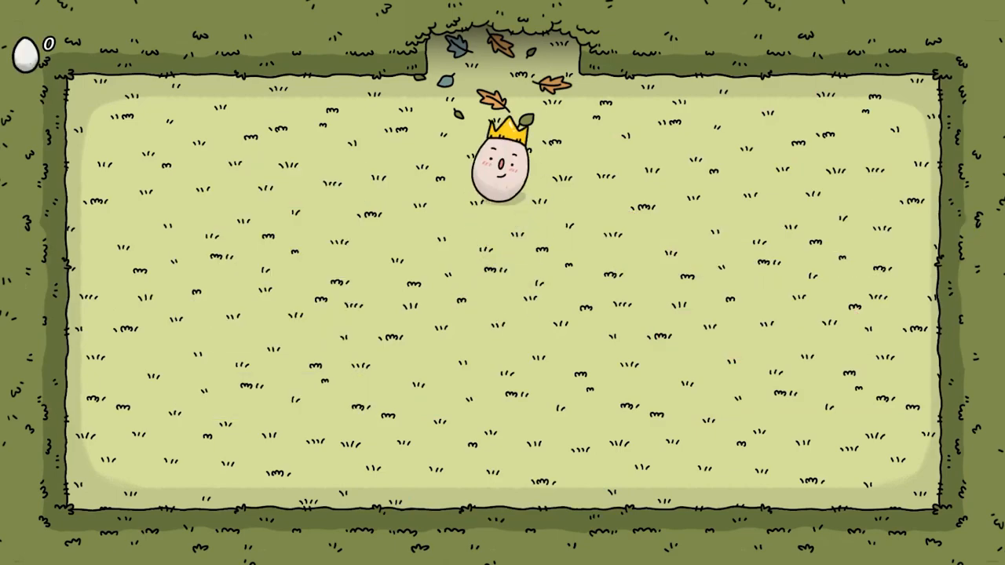